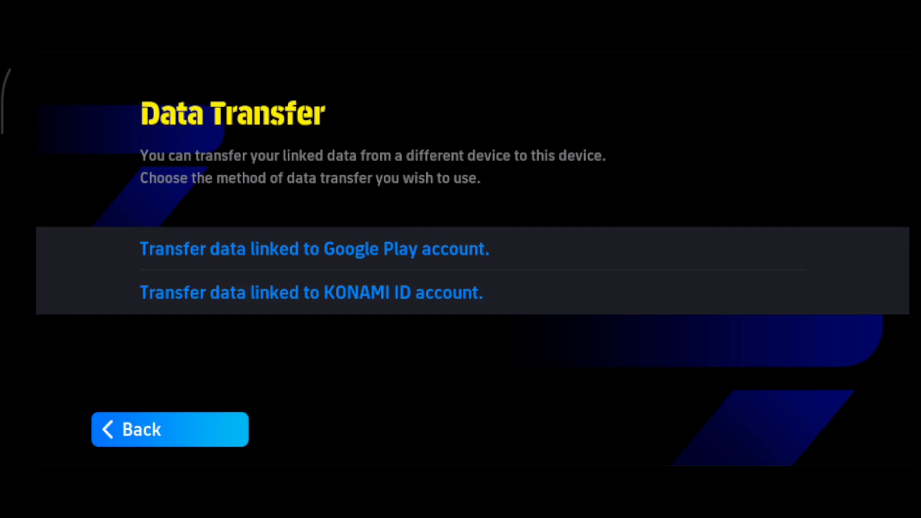
mouse_move(372, 434)
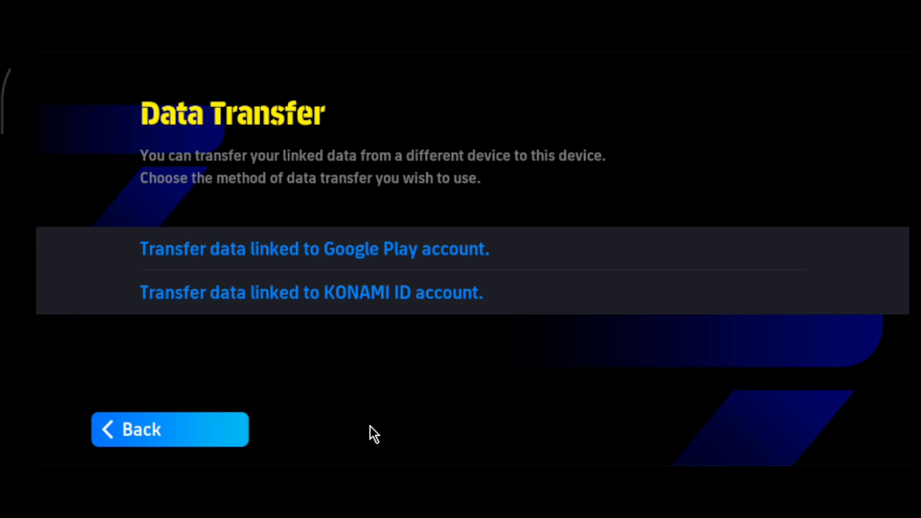
mouse_move(439, 323)
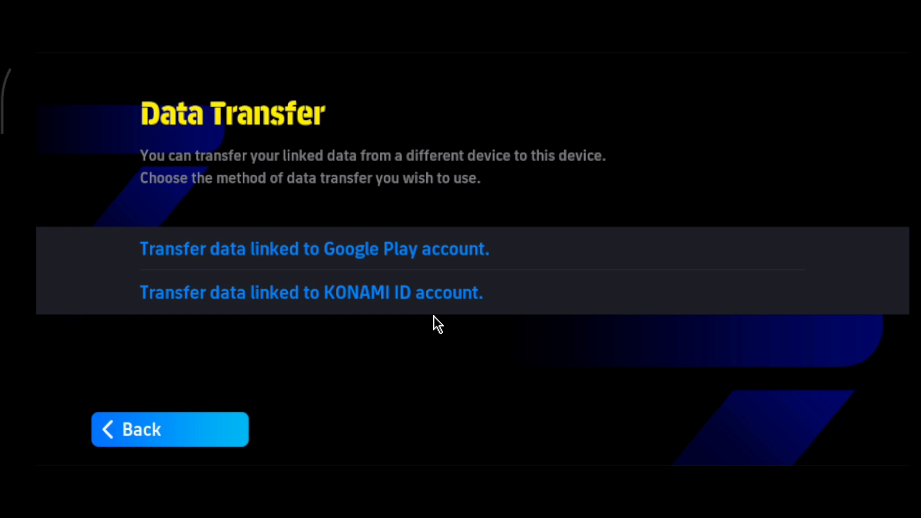
mouse_move(402, 378)
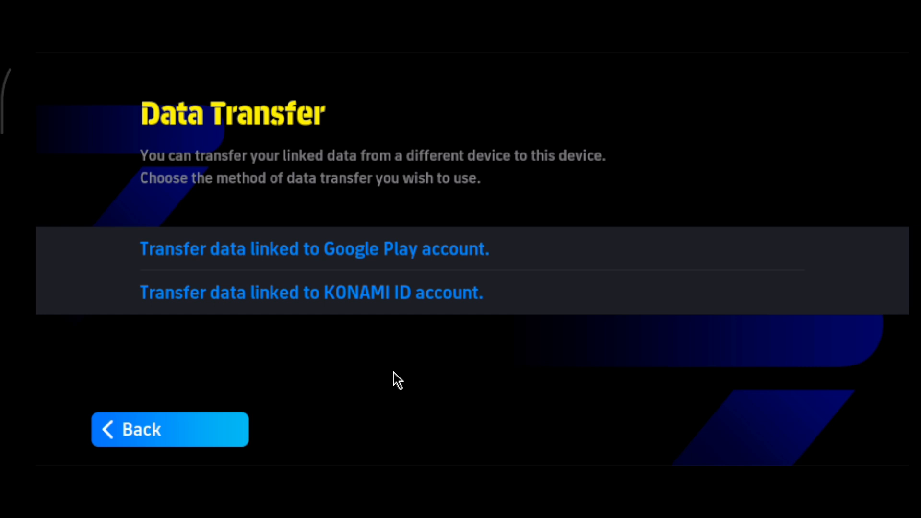
mouse_move(851, 399)
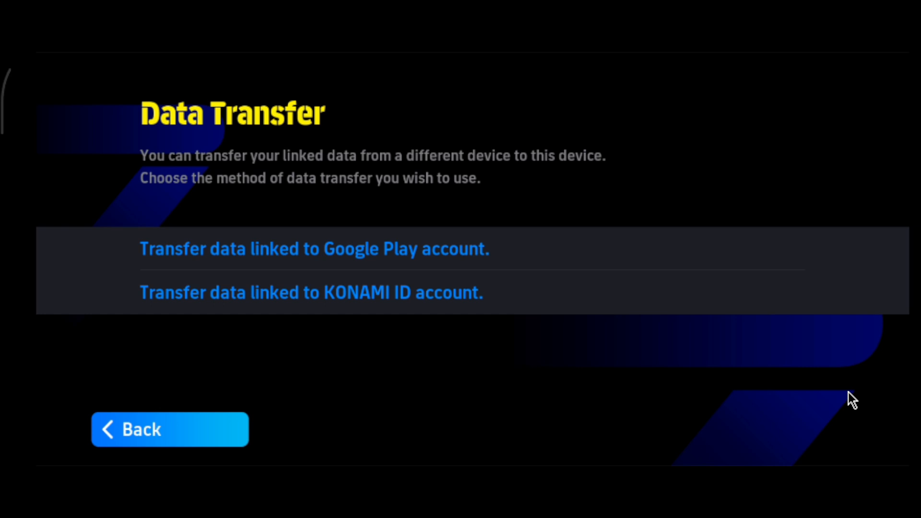
mouse_move(915, 241)
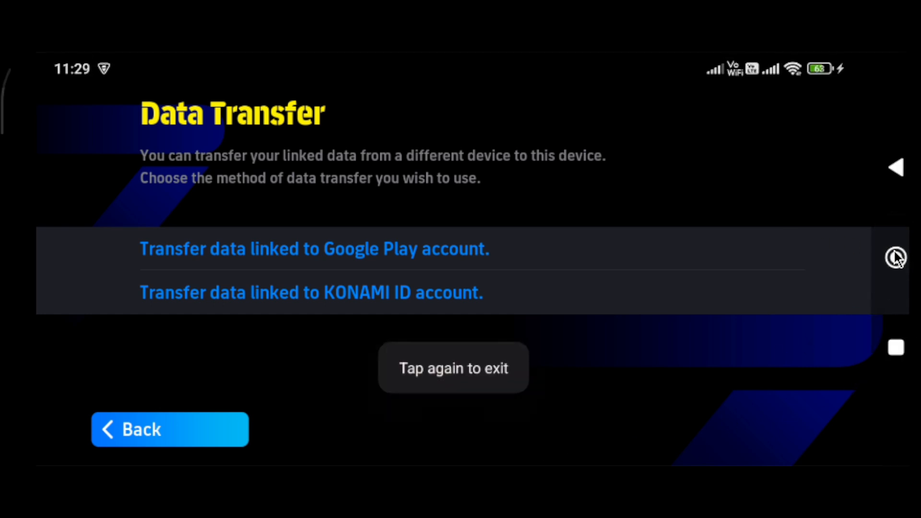
Back out of eFootball to the home screen and dismiss the quick settings panel
key("back")
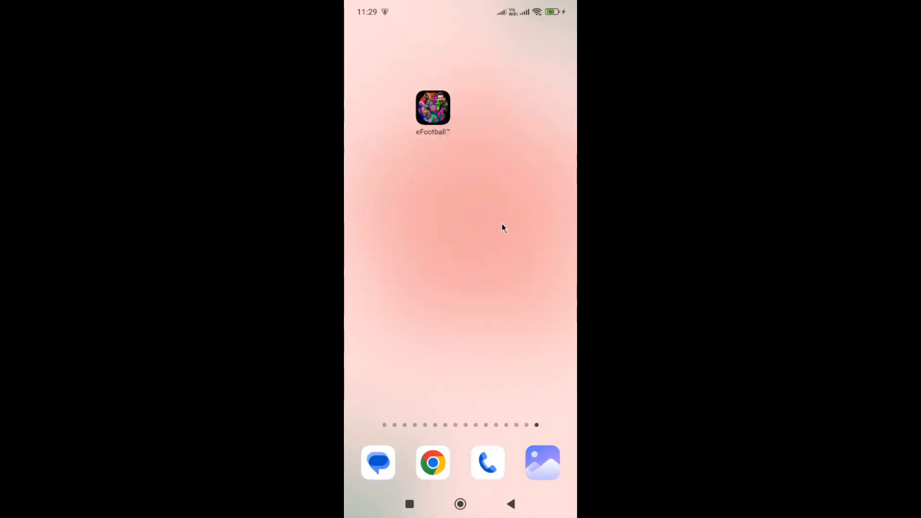
mouse_move(433, 117)
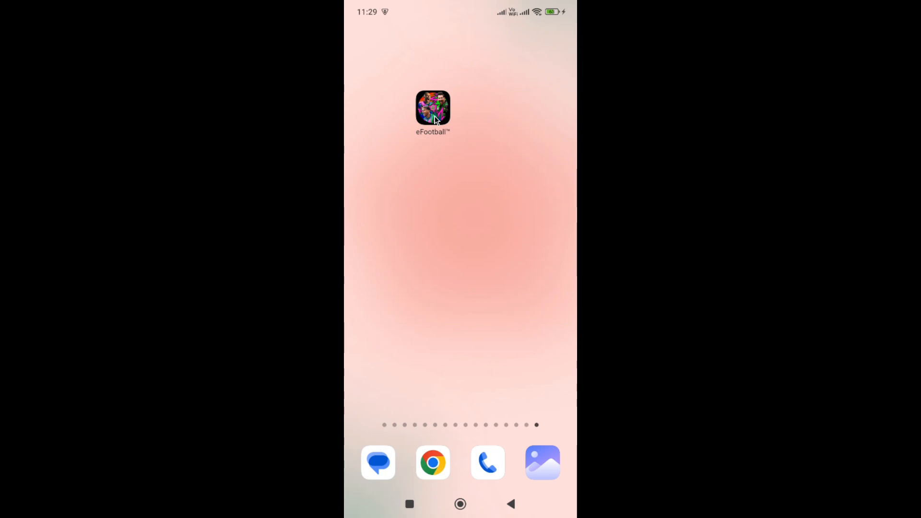
mouse_move(525, 81)
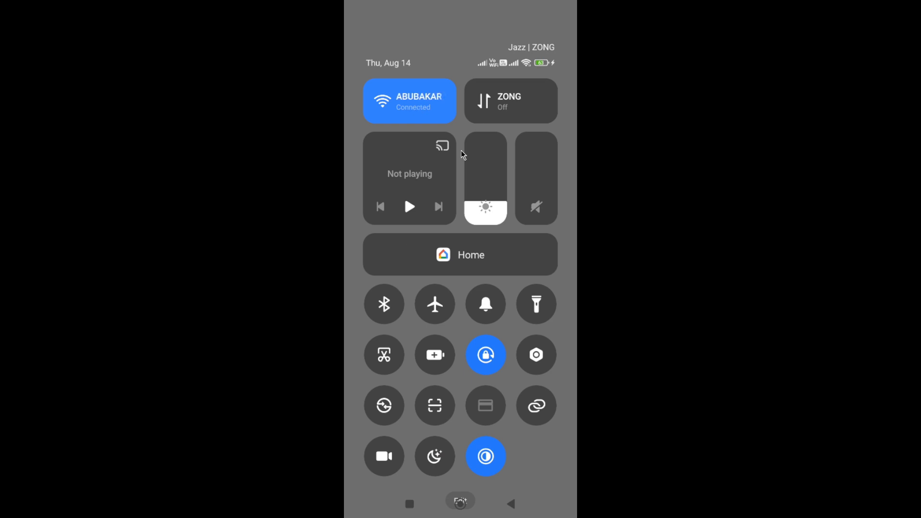
left_click(460, 504)
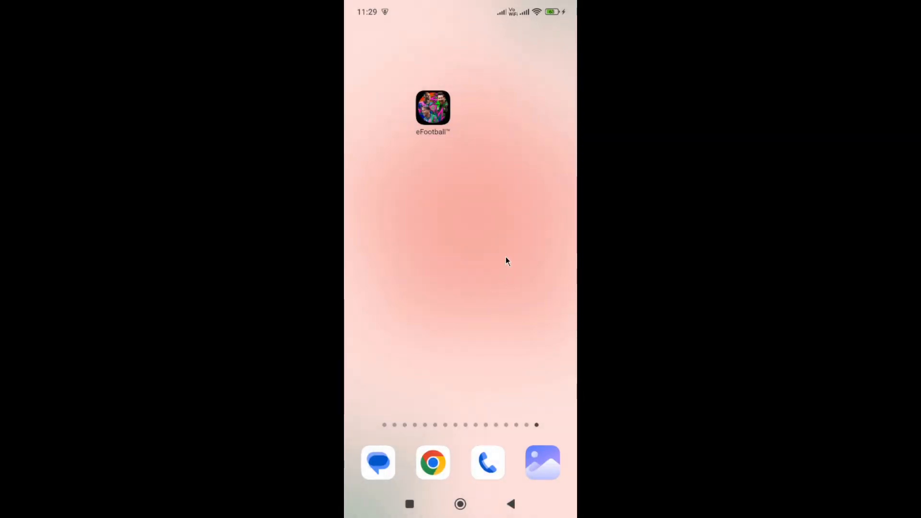
mouse_move(448, 190)
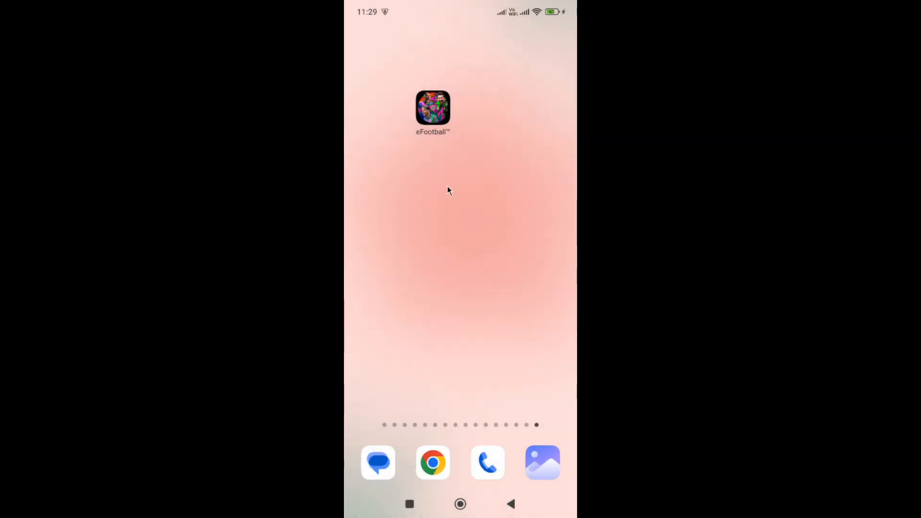
Long-press the eFootball icon and go to its App info page in Settings
left_click(433, 109)
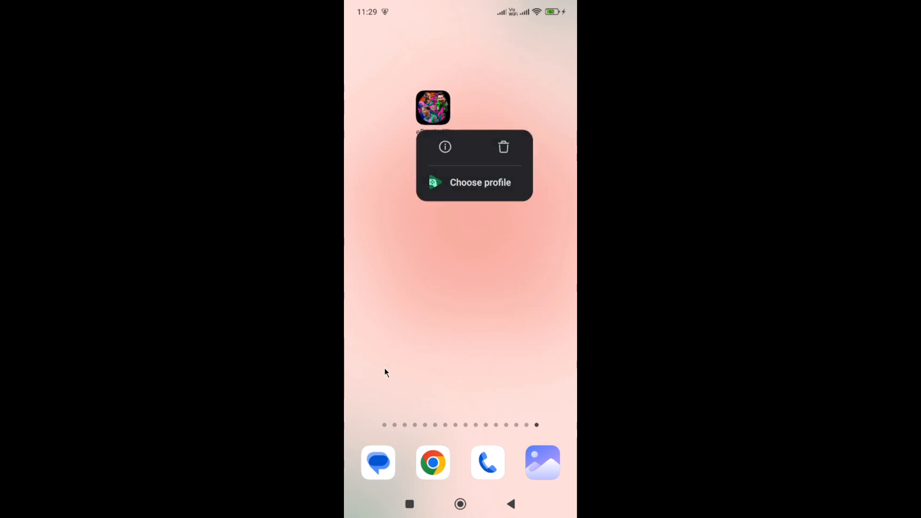
left_click(444, 146)
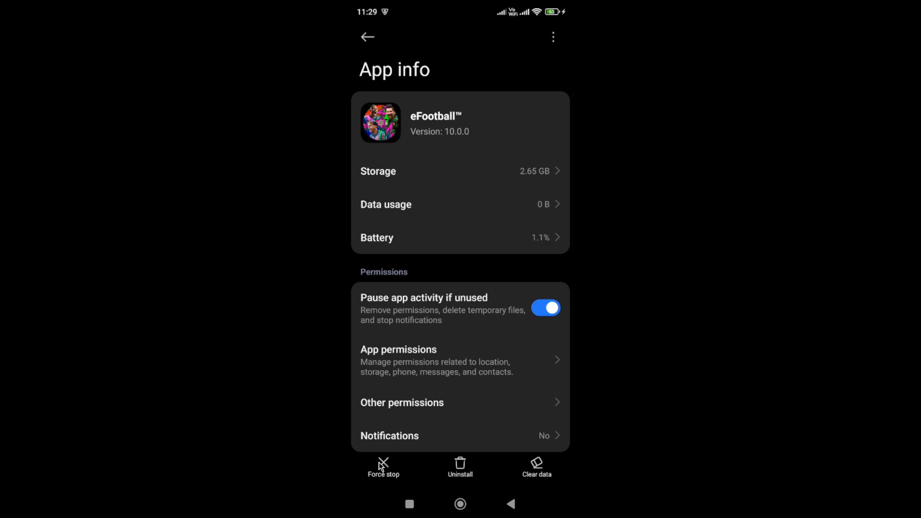
mouse_move(402, 323)
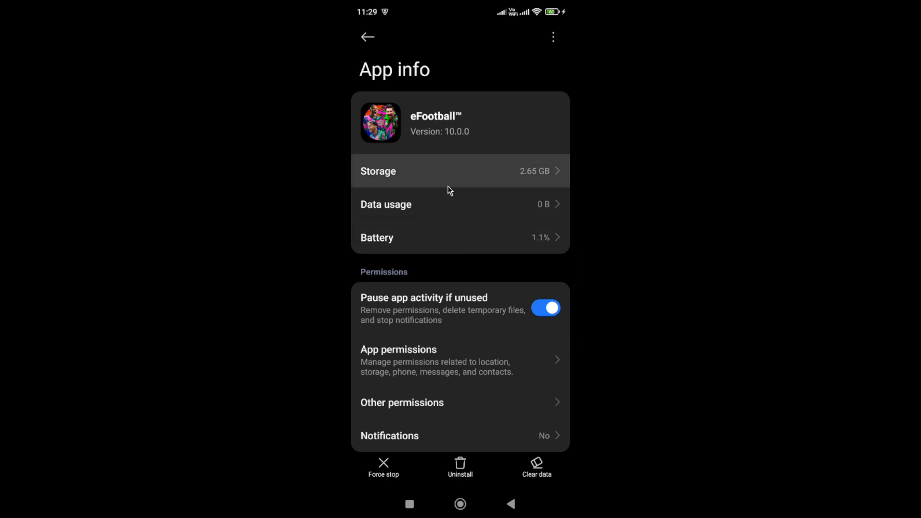
mouse_move(375, 193)
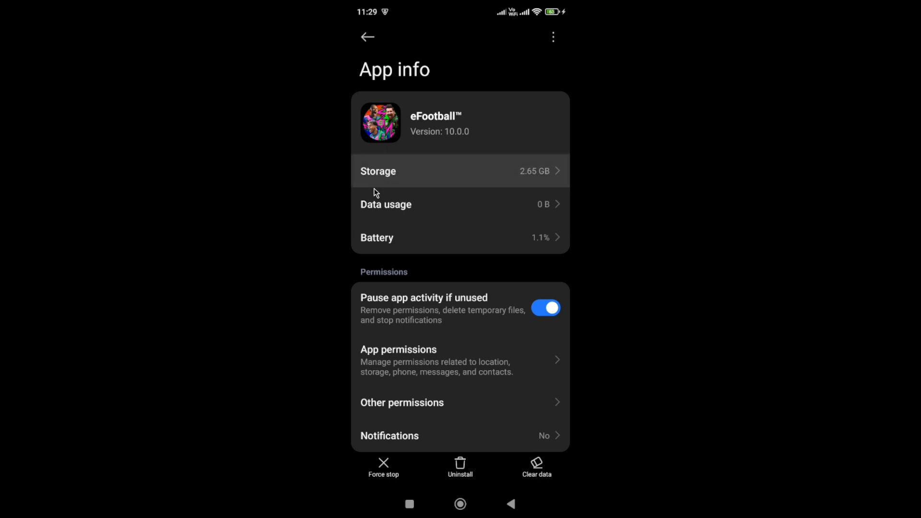
mouse_move(407, 178)
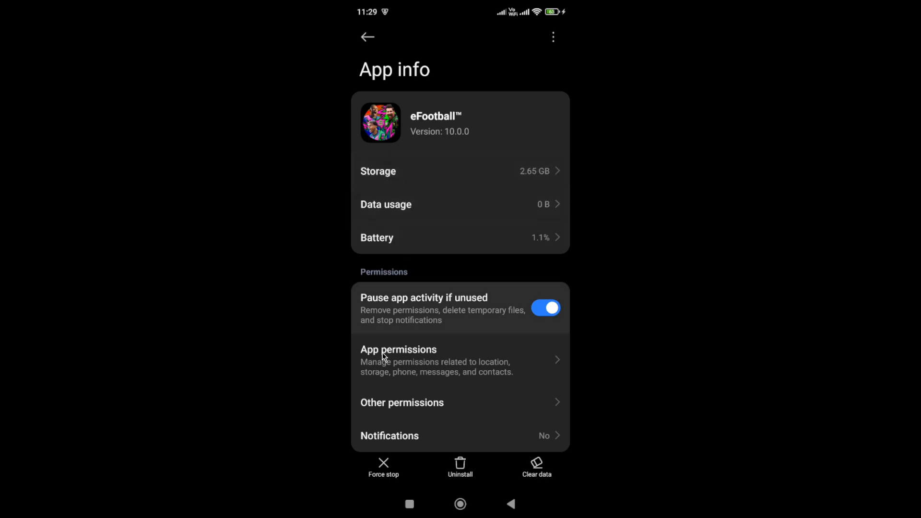
left_click(398, 349)
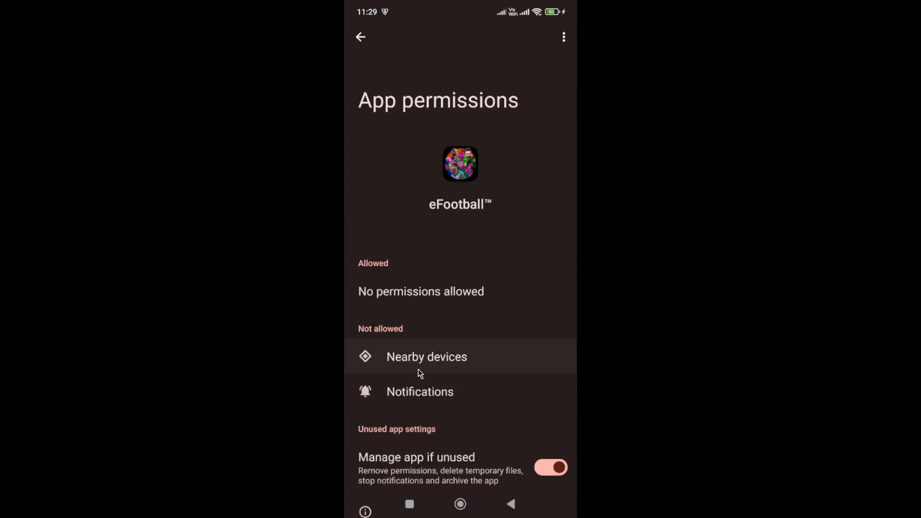
mouse_move(437, 293)
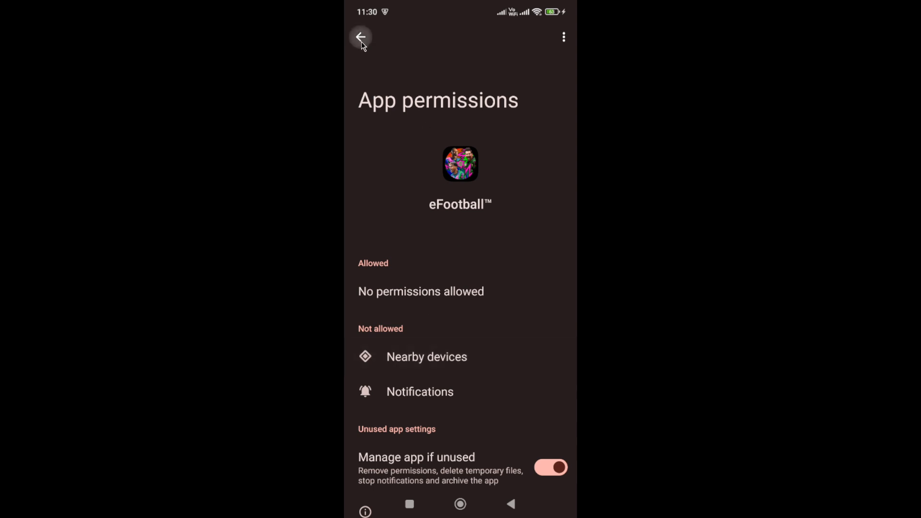
left_click(360, 37)
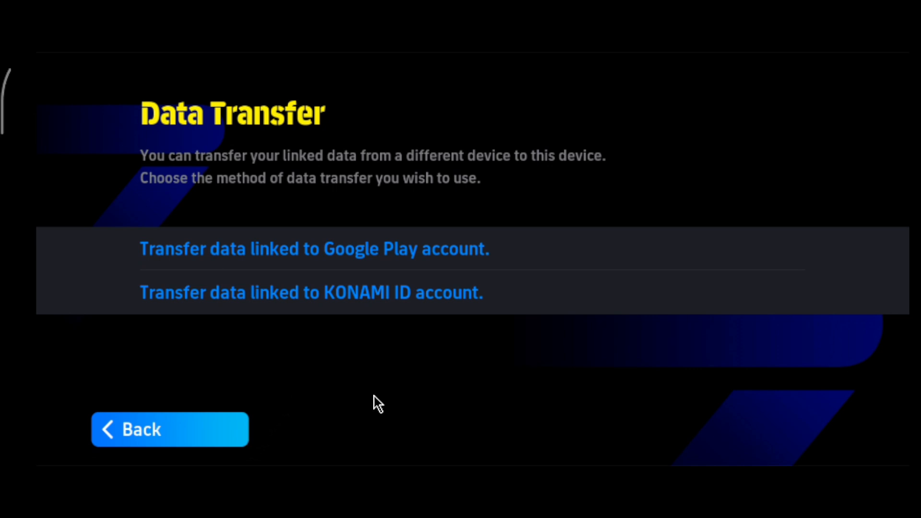
mouse_move(413, 407)
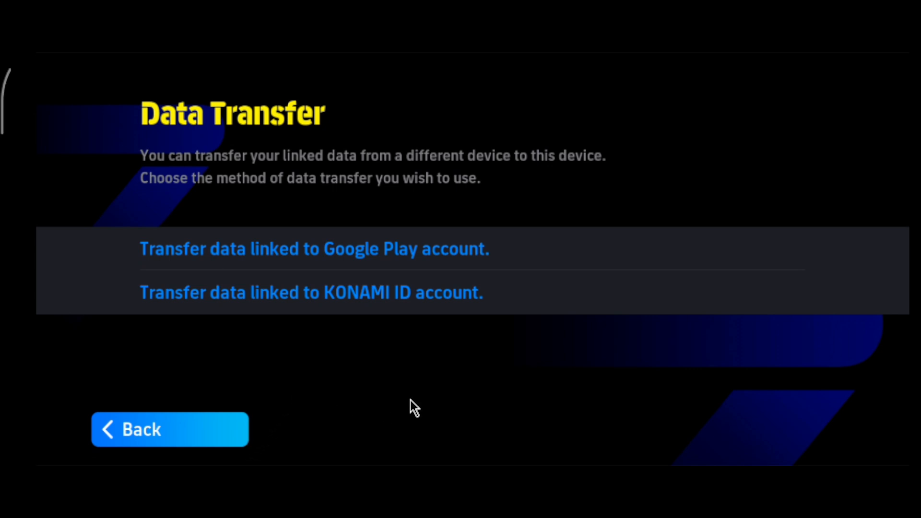
mouse_move(388, 406)
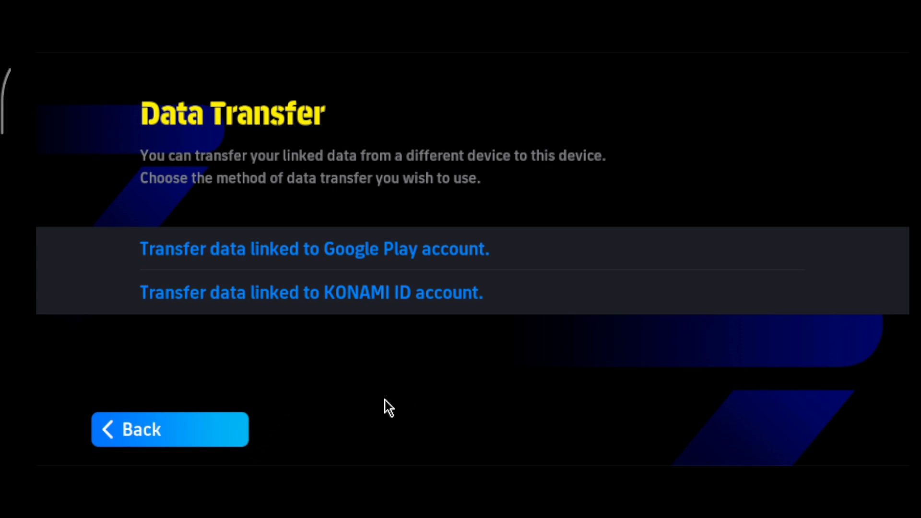
mouse_move(307, 391)
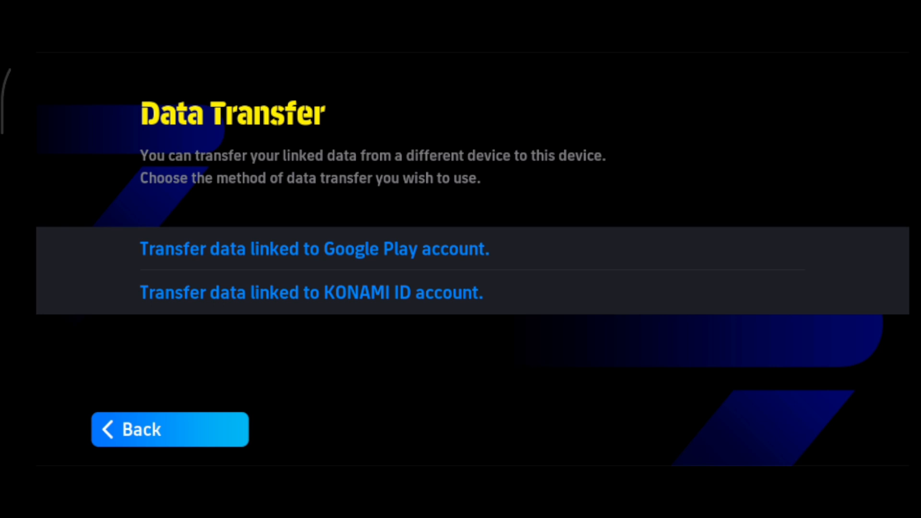
mouse_move(247, 308)
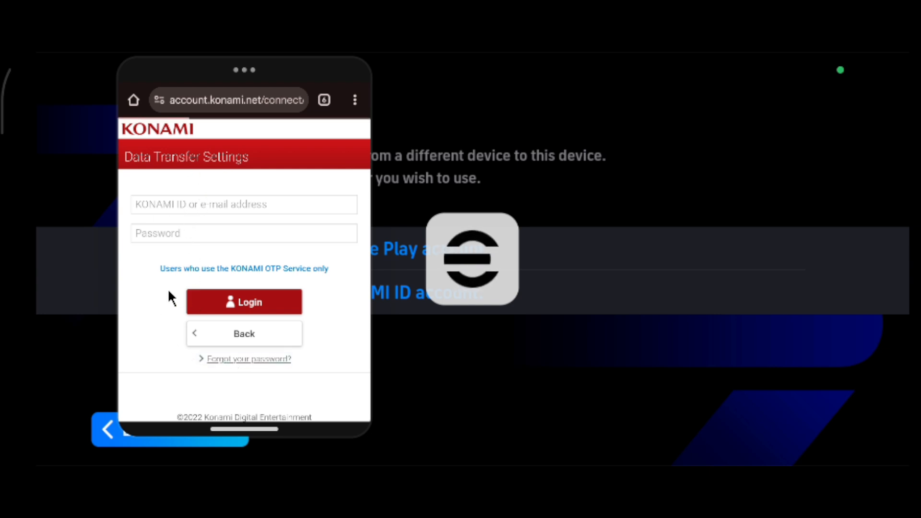
Choose 'Forgot your password?' on the Data Transfer Settings login to reach Reissue password
left_click(247, 359)
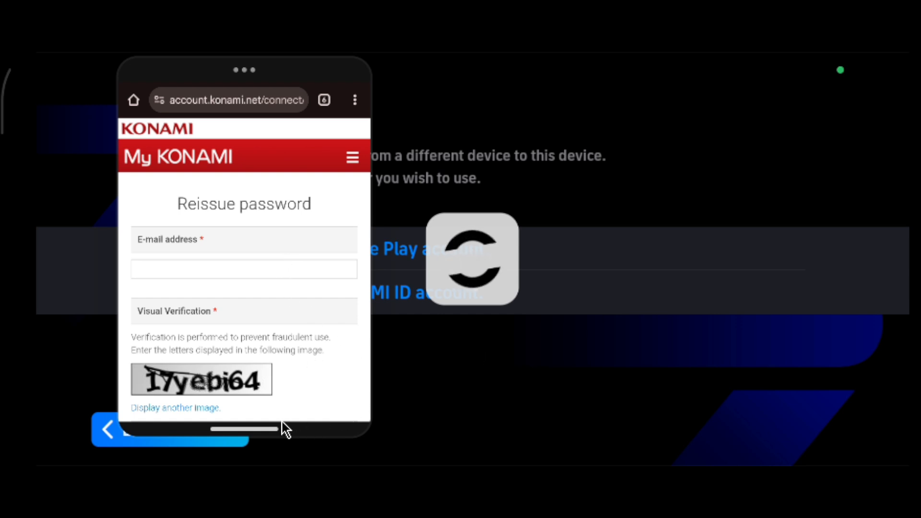
mouse_move(345, 200)
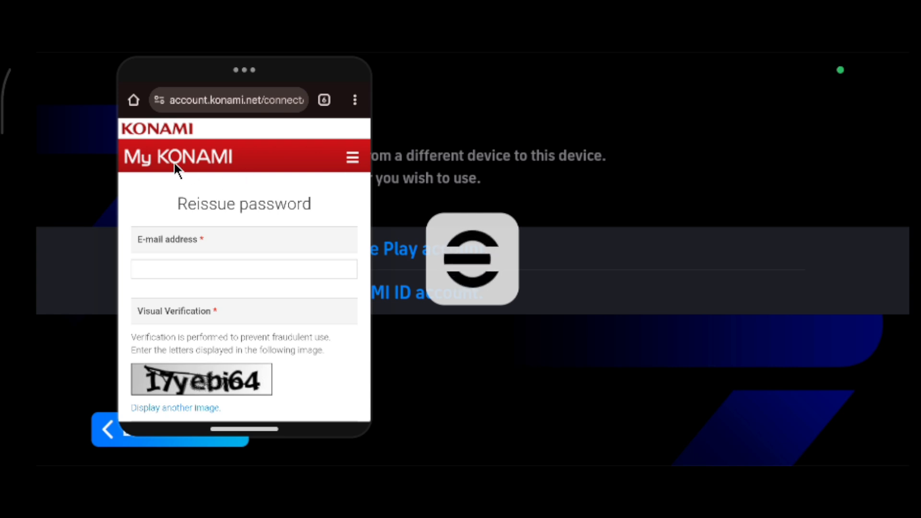
mouse_move(351, 170)
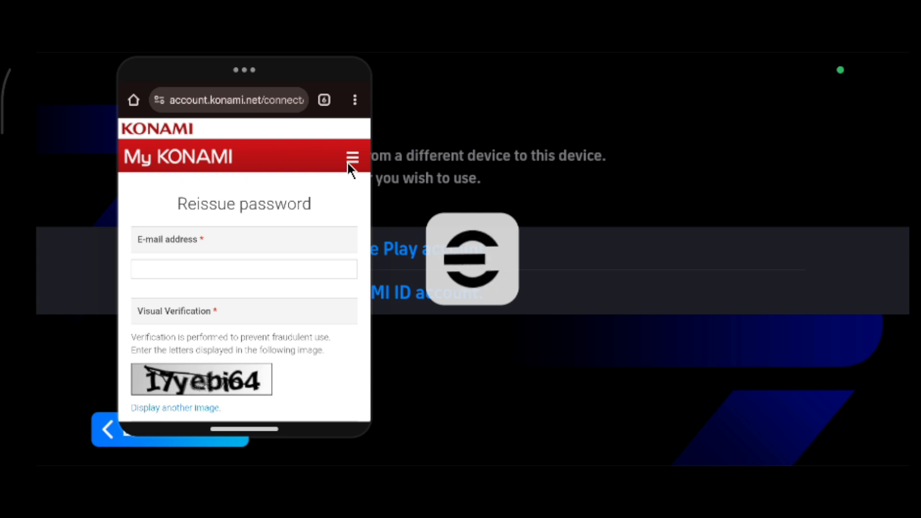
Expand the My KONAMI header menu to reveal the Select Region option
left_click(351, 157)
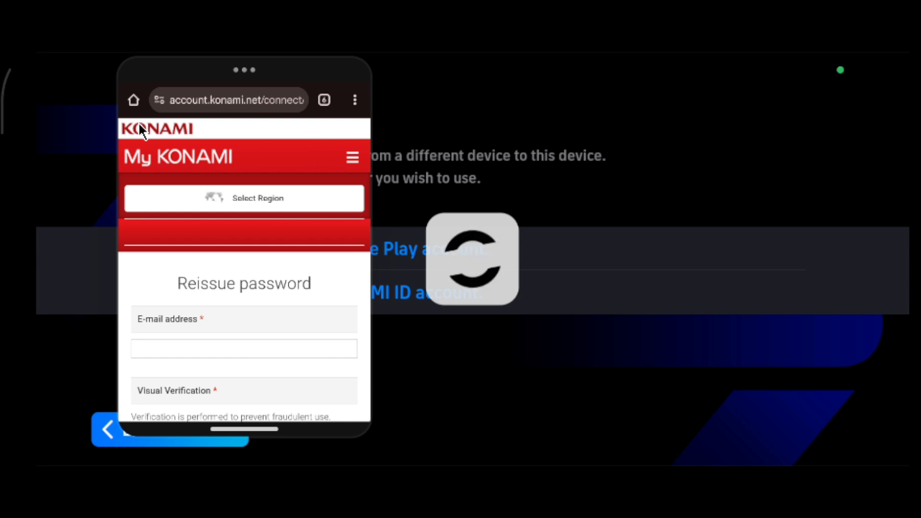
mouse_move(439, 327)
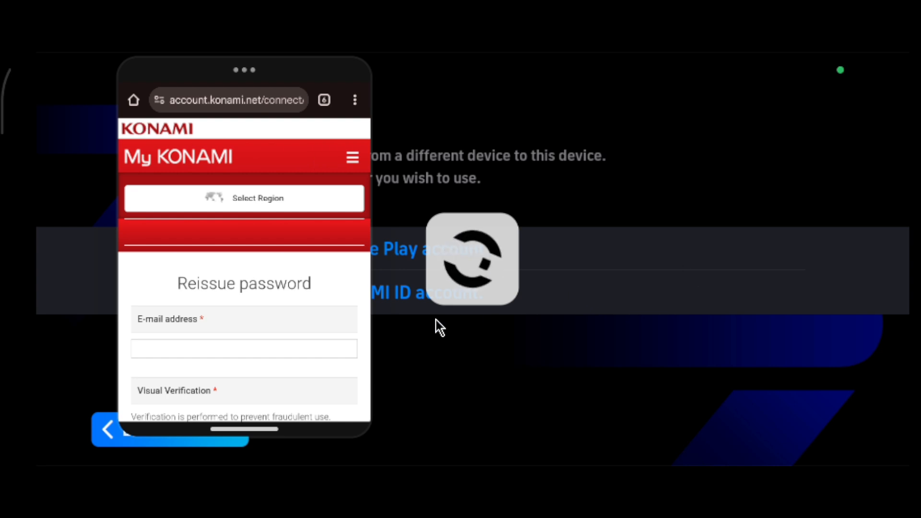